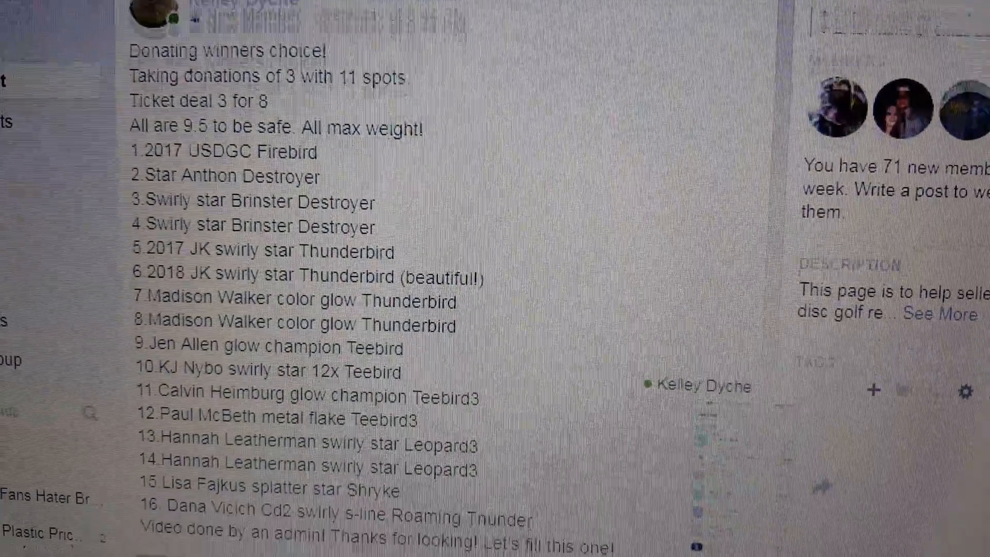
Scroll down to the comment listing the 11 raffle spots by name.
scroll("down", 3)
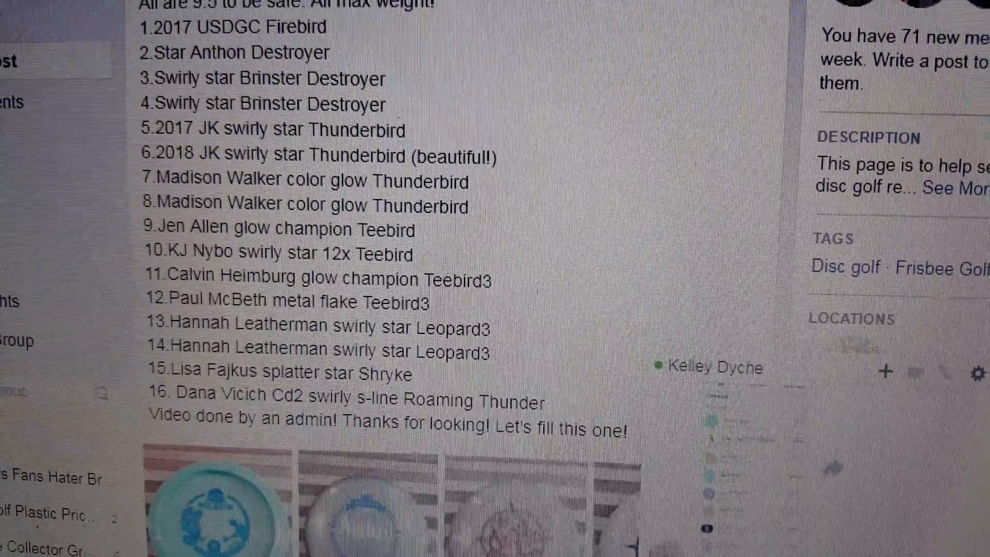
scroll("down", 3)
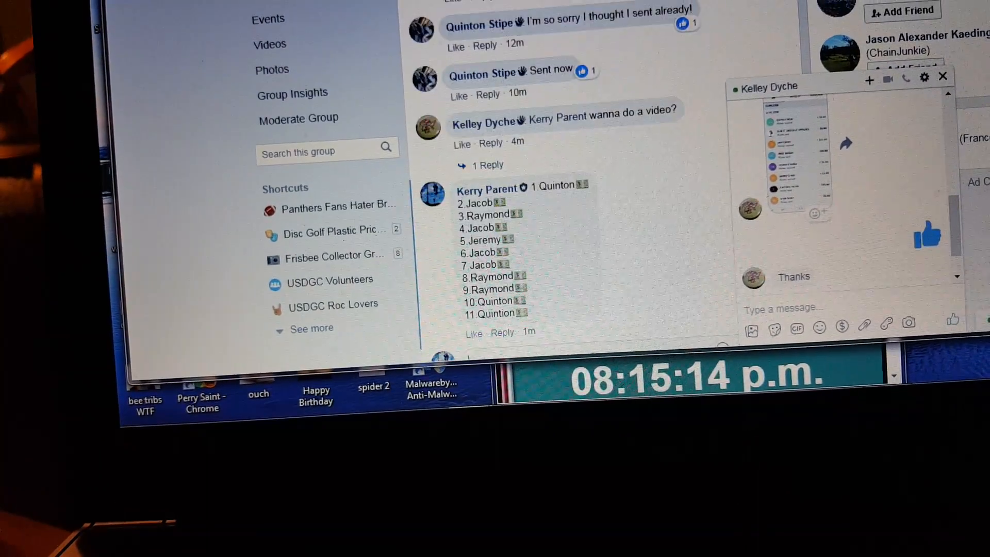
Comment 'start' beneath the 1–11 spot list.
scroll("down", 3)
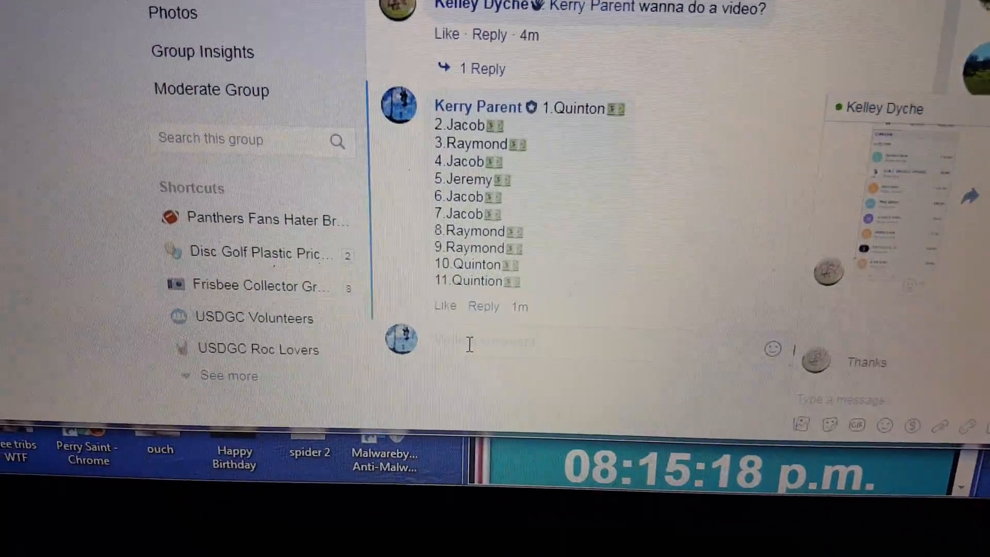
type("start")
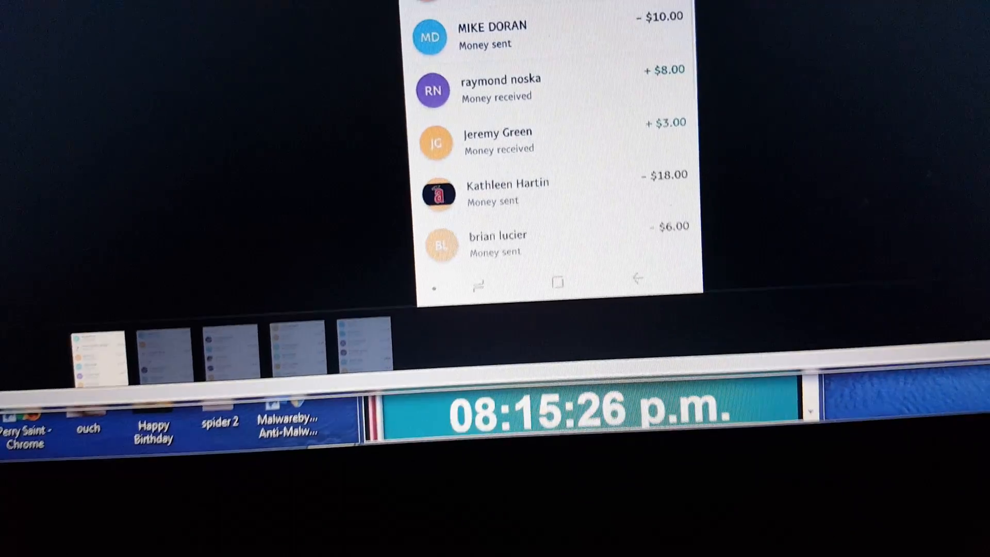
Scroll back up and switch to the Chrome window showing RANDOM.ORG.
scroll("up", 3)
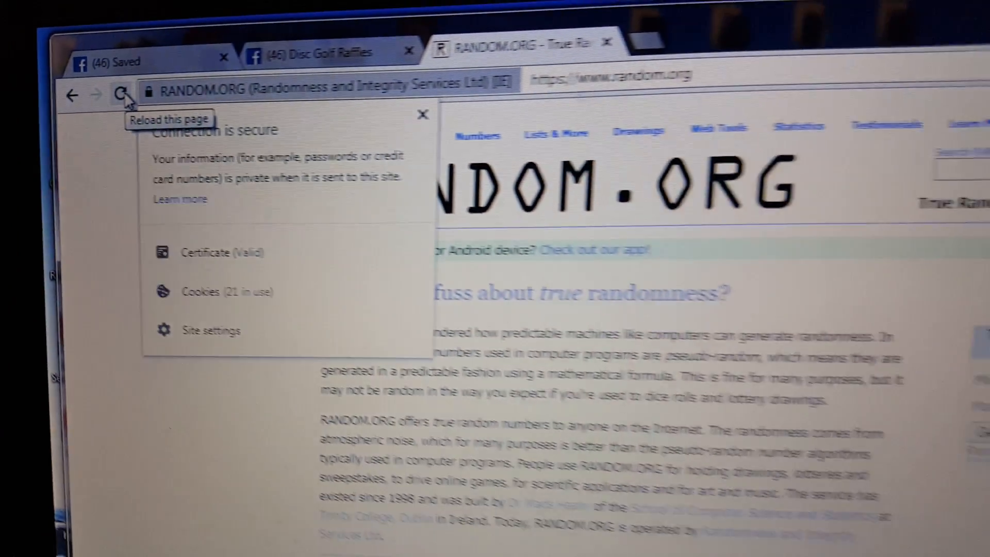
Dismiss the connection popup, set Max to 11 and generate a random number.
left_click(422, 114)
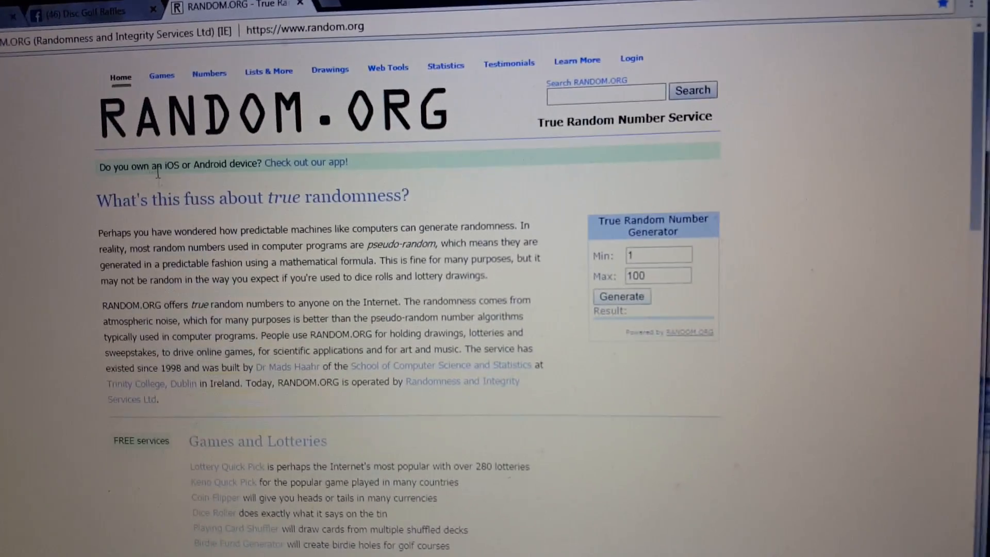
scroll("down", 3)
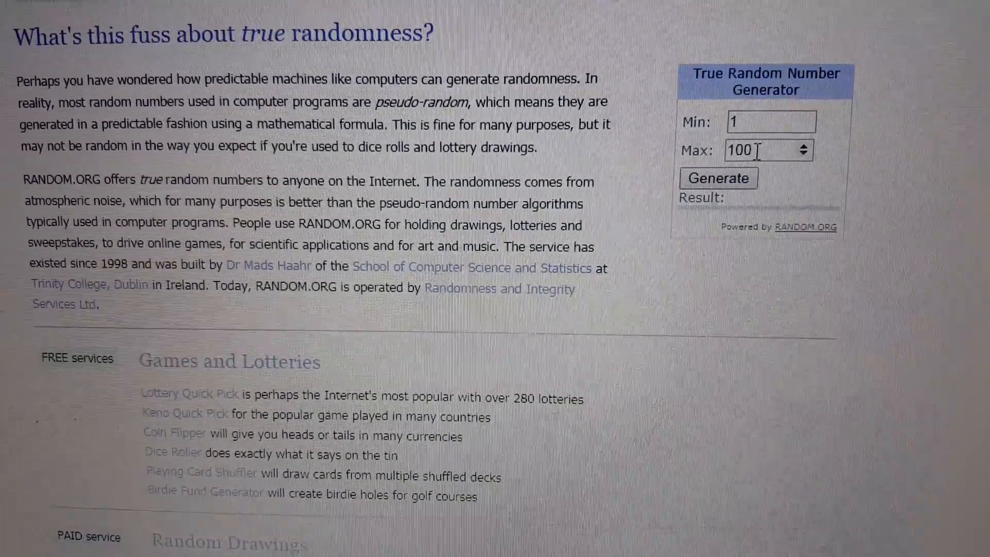
type("11")
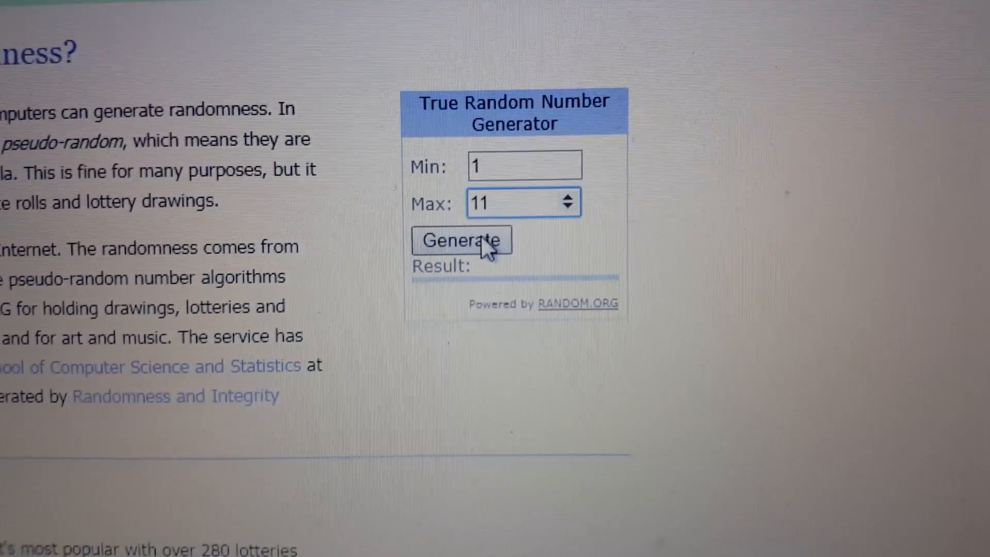
left_click(461, 240)
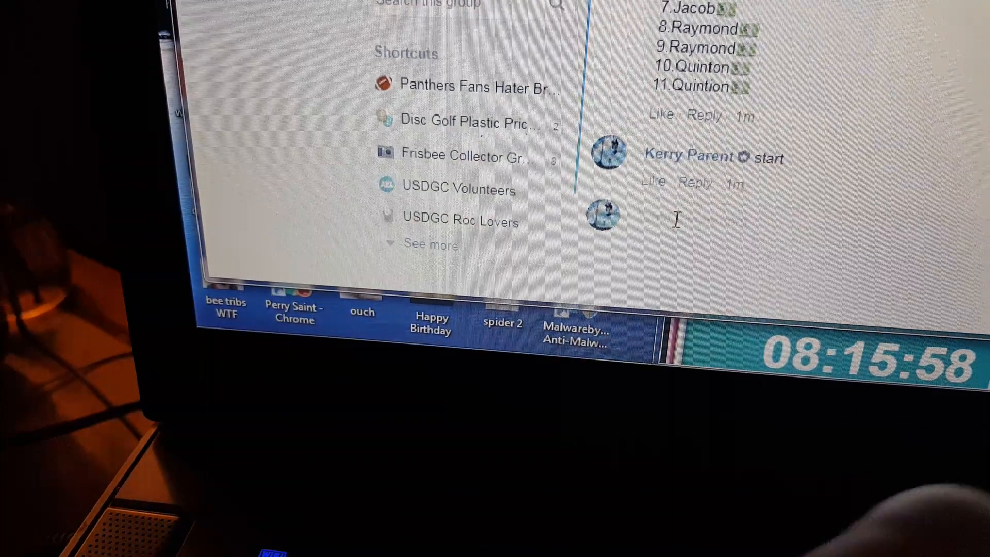
Comment 'winner', confirm spot 1 is Quinton, then type 'end' as a new comment.
type("winner")
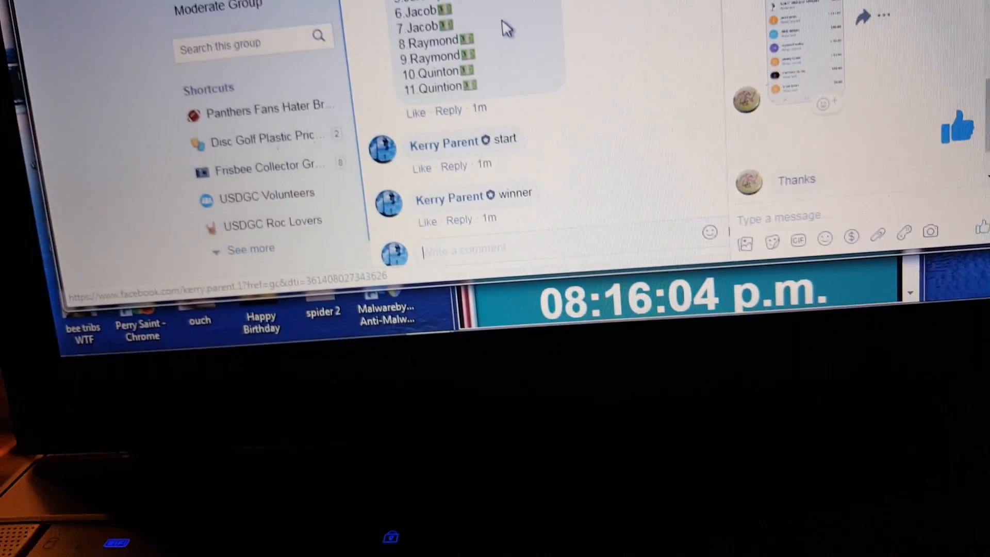
scroll("up", 3)
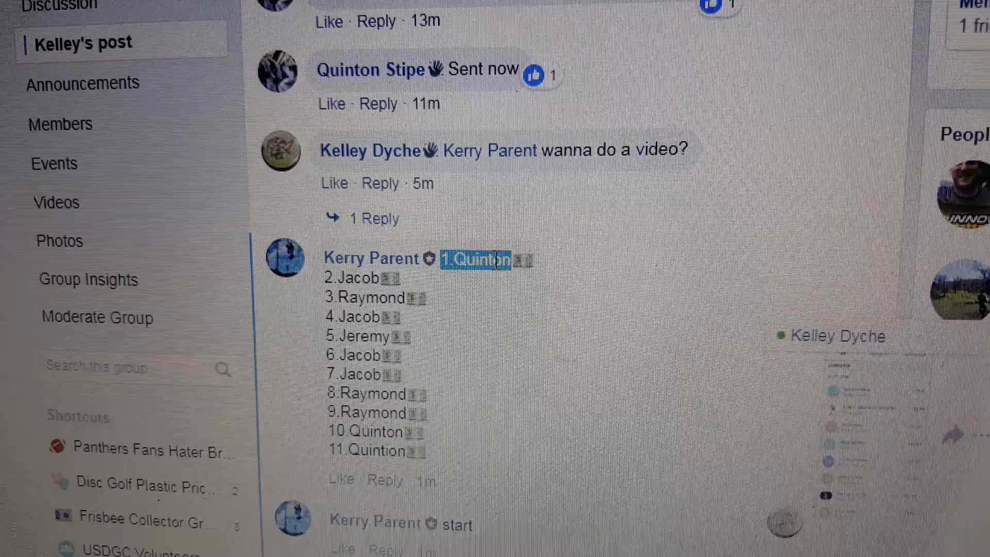
scroll("down", 3)
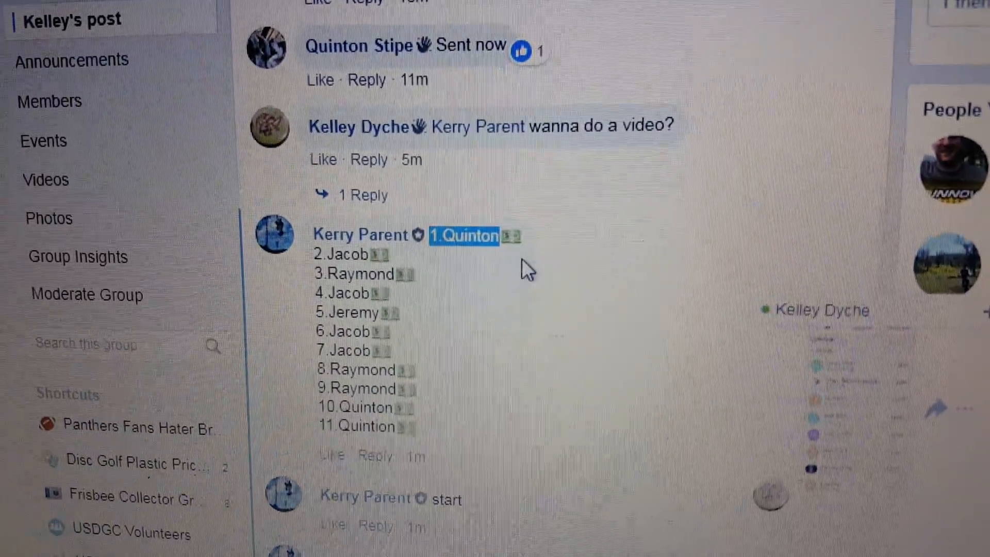
scroll("down", 3)
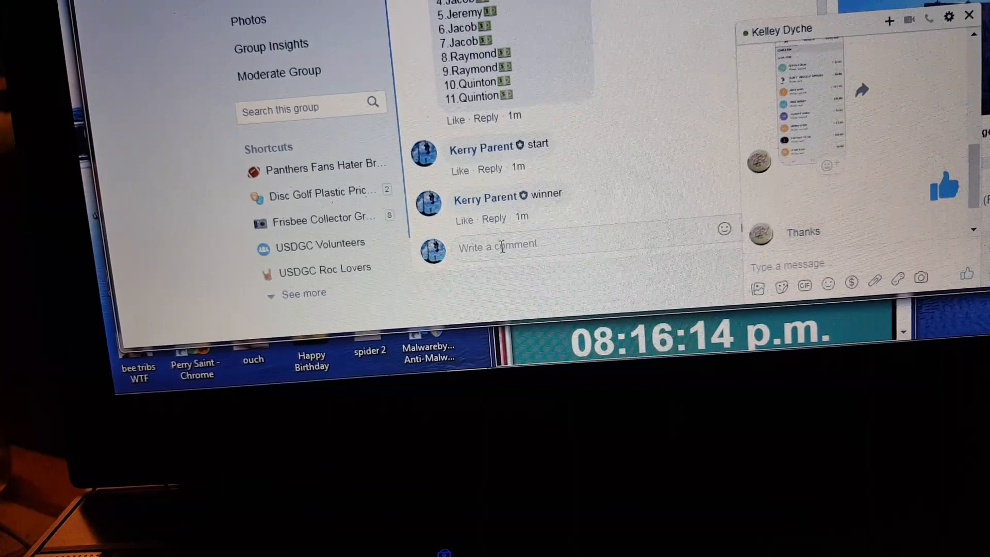
type("end")
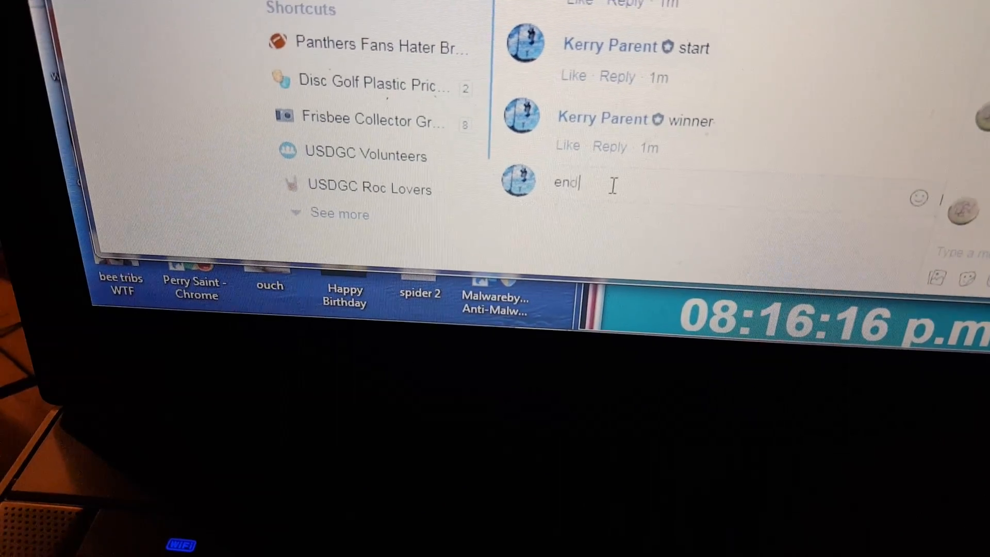